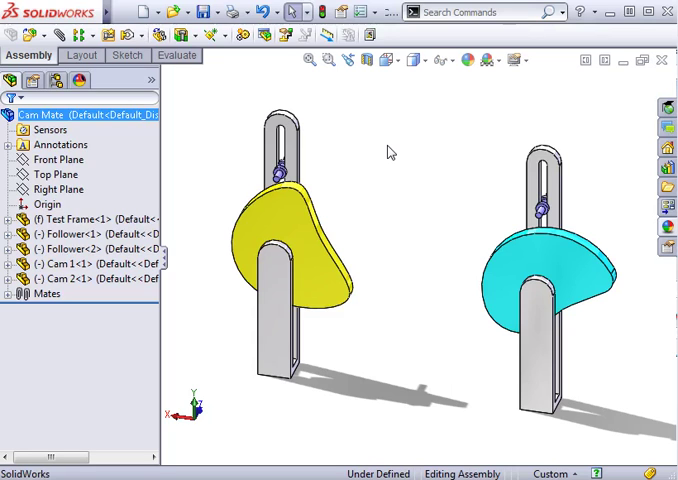
pyautogui.moveTo(368, 152)
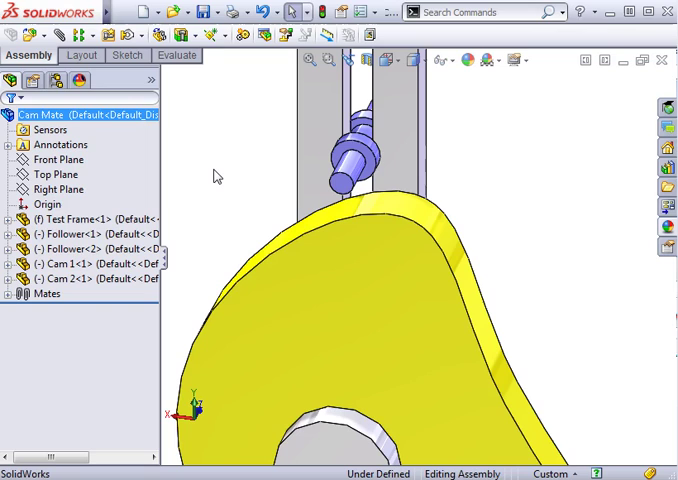
pyautogui.moveTo(142, 102)
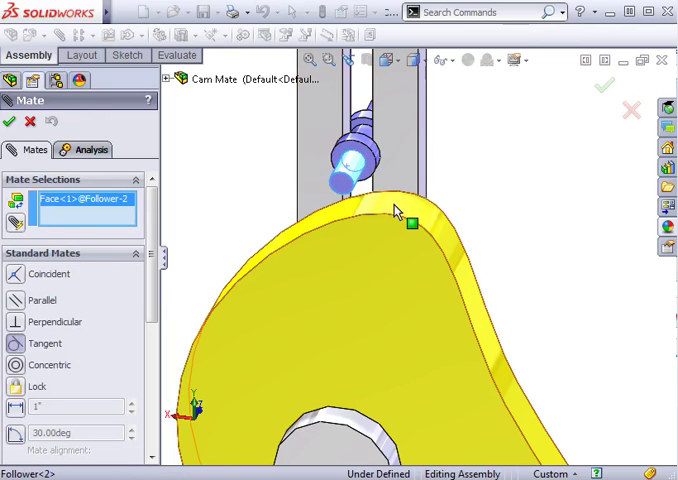
# - Apply a Tangent mate between the follower pin and the yellow cam's curved face
pyautogui.click(410, 224)
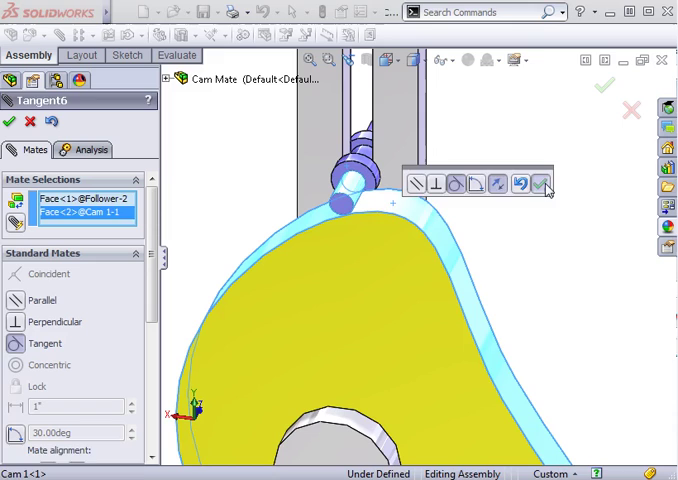
pyautogui.click(544, 184)
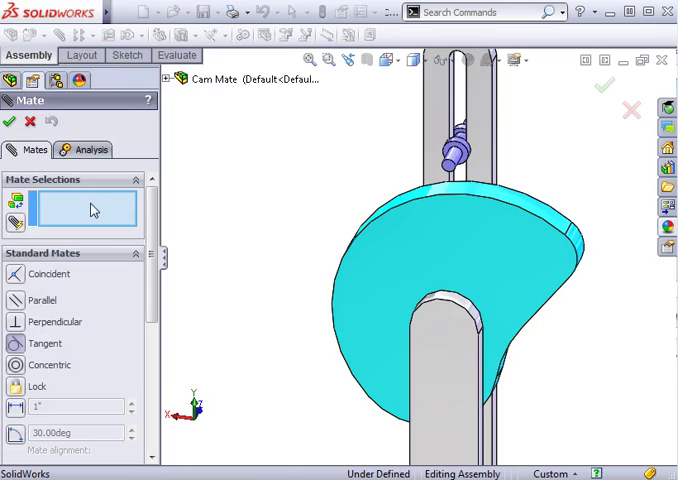
# - Cancel the empty Mate PropertyManager after turning to the cyan cam
pyautogui.click(490, 196)
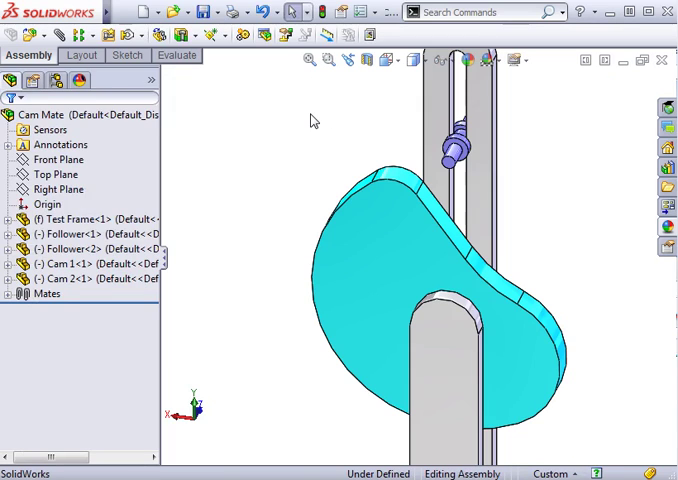
# - Start a new mate from the Mates folder for the cyan cam and follower
pyautogui.click(46, 292)
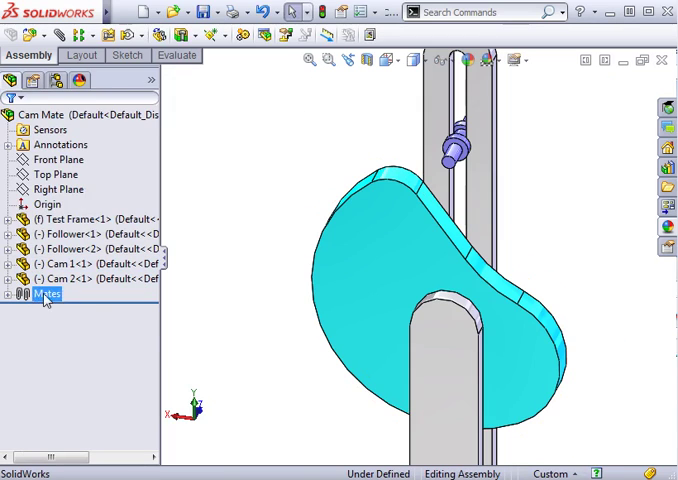
pyautogui.click(12, 292)
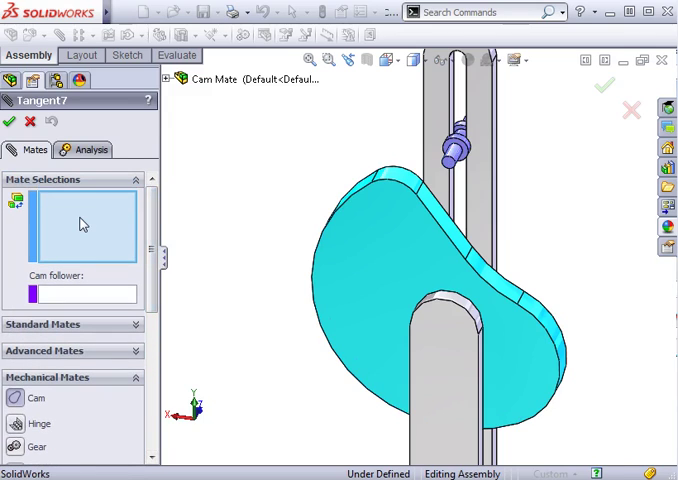
pyautogui.moveTo(322, 184)
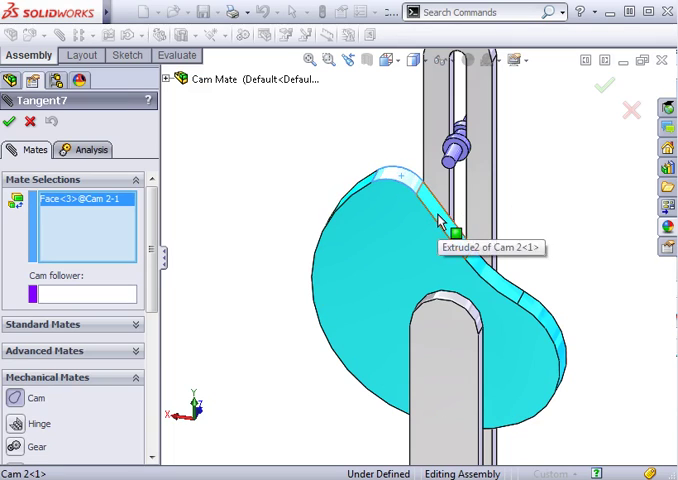
# - Create a Cam mate using all tangent outer faces of the cyan cam with the pin as follower
pyautogui.click(524, 304)
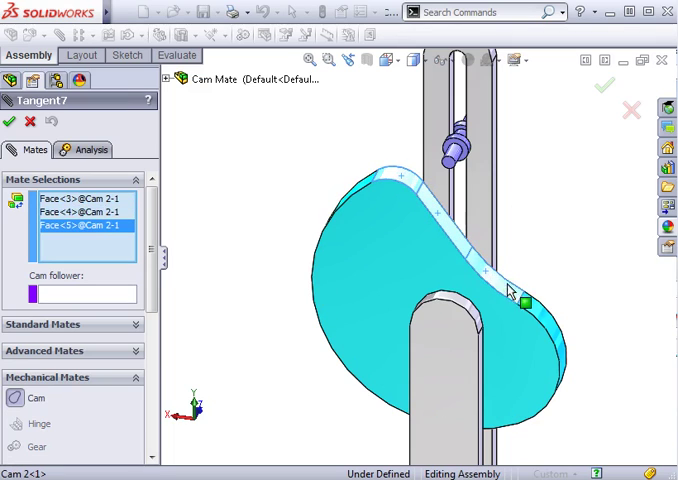
pyautogui.rightClick(520, 296)
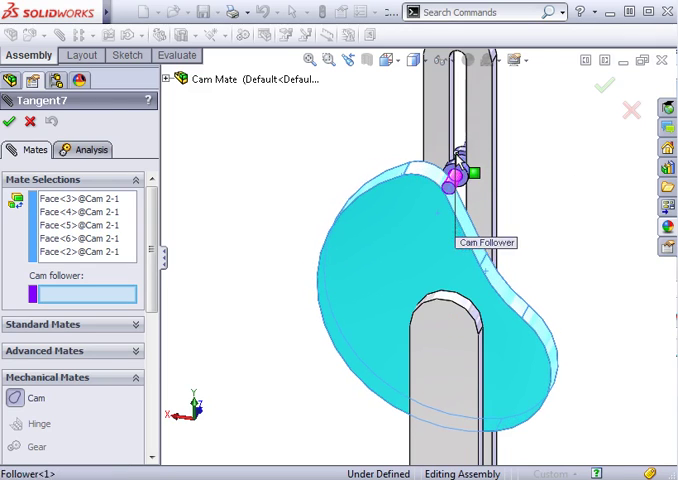
pyautogui.click(456, 178)
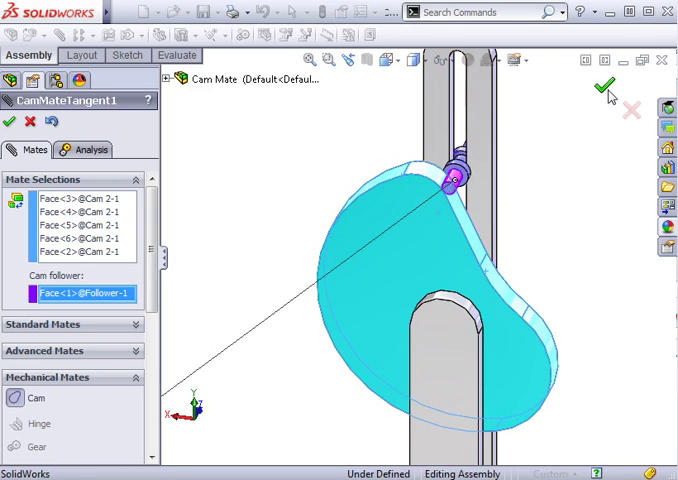
pyautogui.click(604, 84)
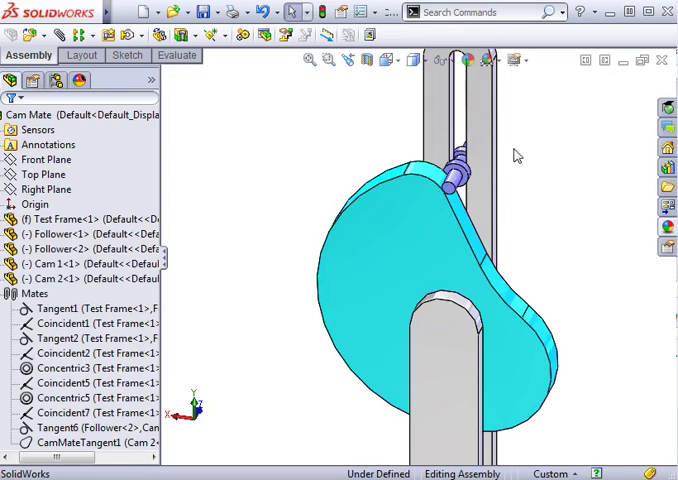